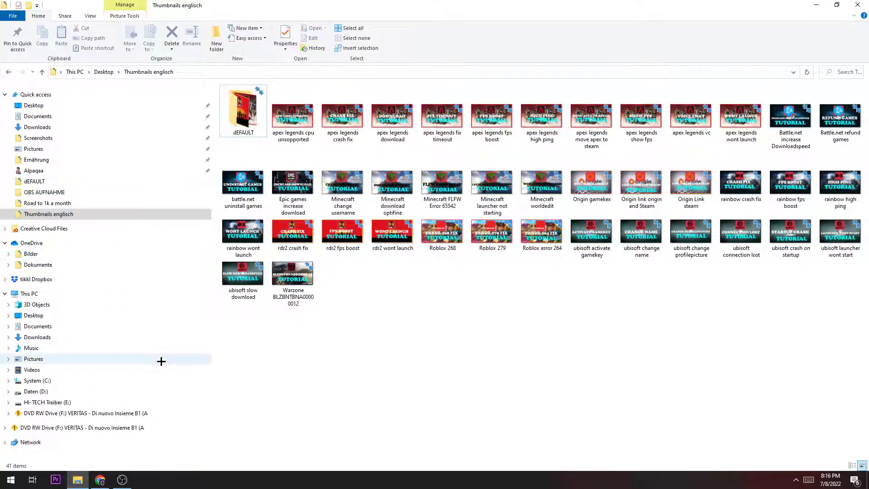
# Show This PC's folders and drives in File Explorer and open its context menu.
pyautogui.click(28, 293)
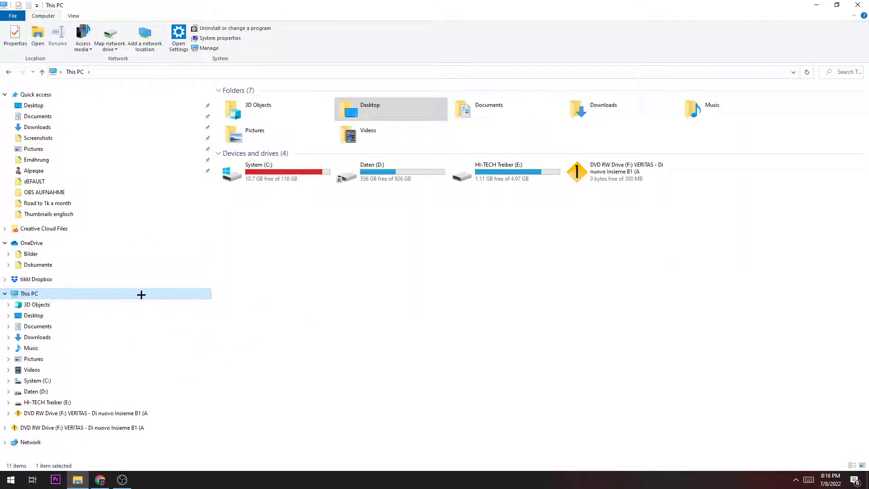
pyautogui.rightClick(29, 293)
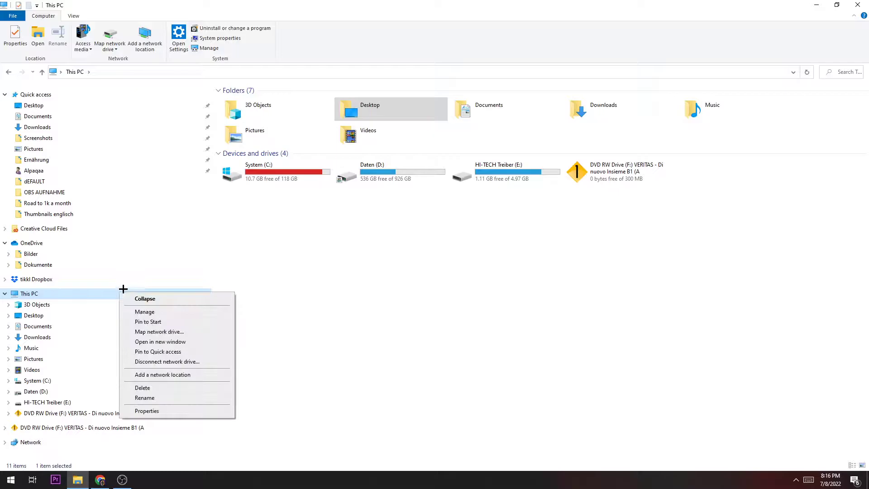
# Set Performance Options visual effects to 'Adjust for best performance' and apply it.
pyautogui.click(146, 410)
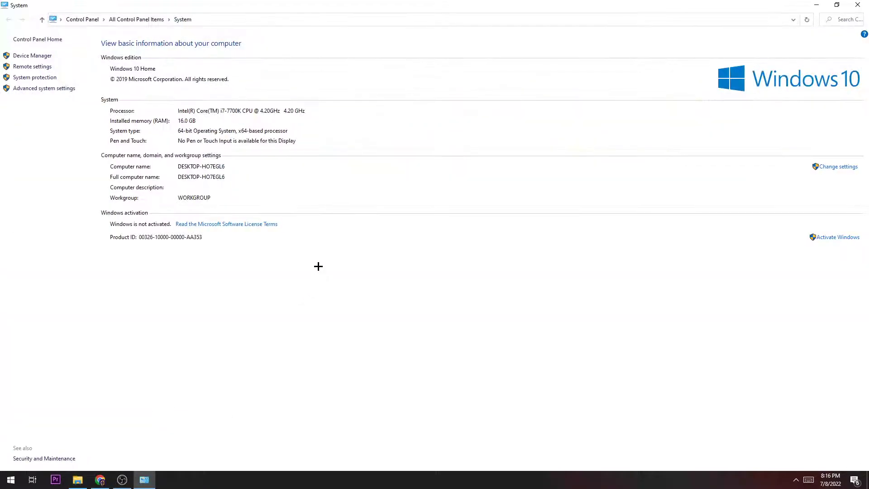
pyautogui.moveTo(291, 286)
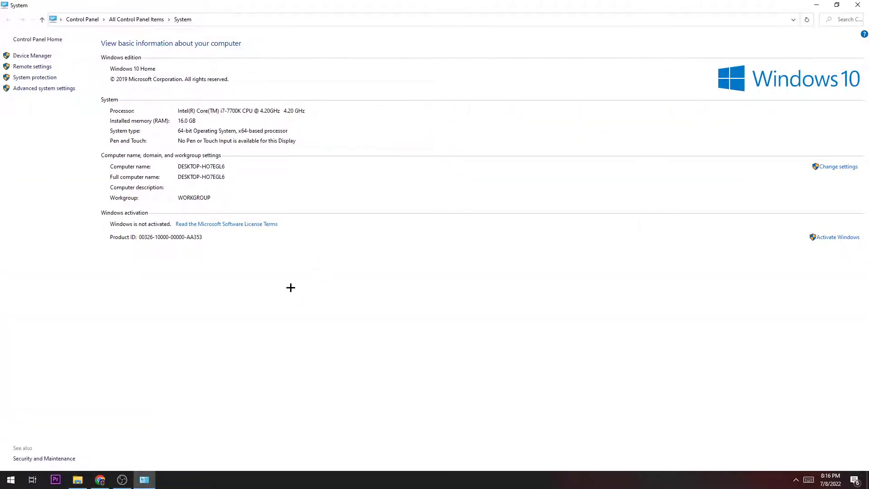
pyautogui.moveTo(837, 166)
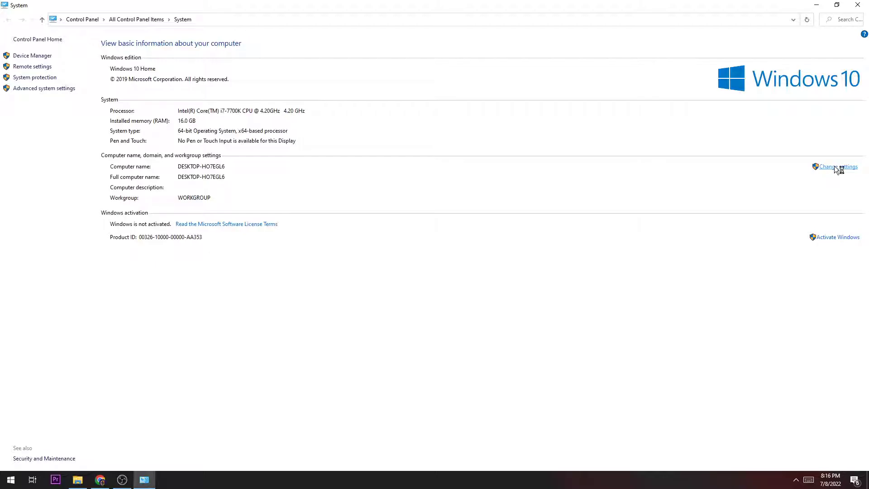
pyautogui.click(837, 167)
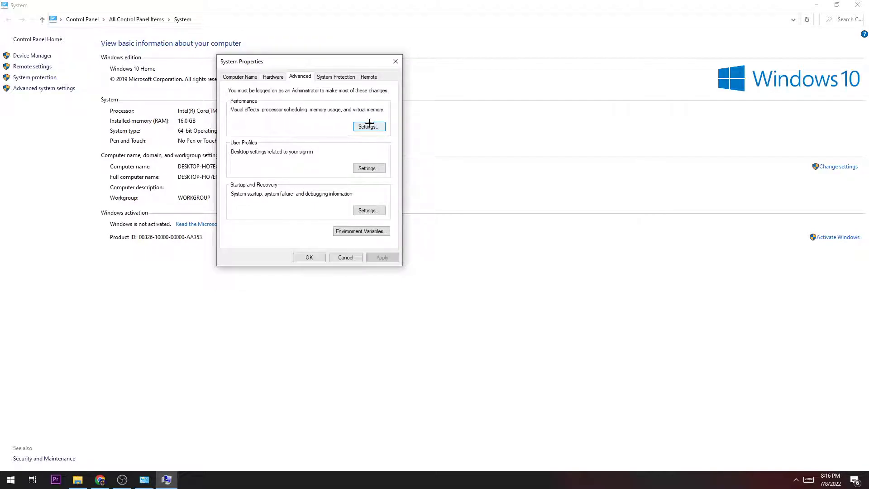
pyautogui.click(368, 126)
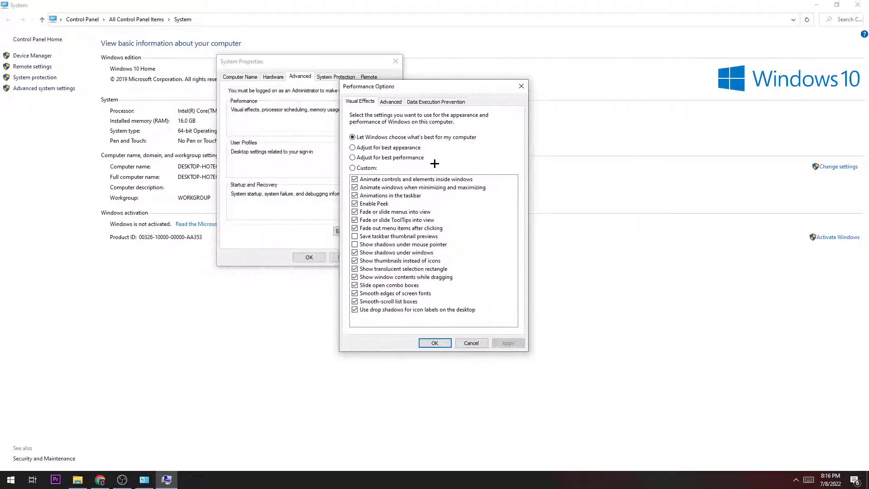
pyautogui.moveTo(430, 149)
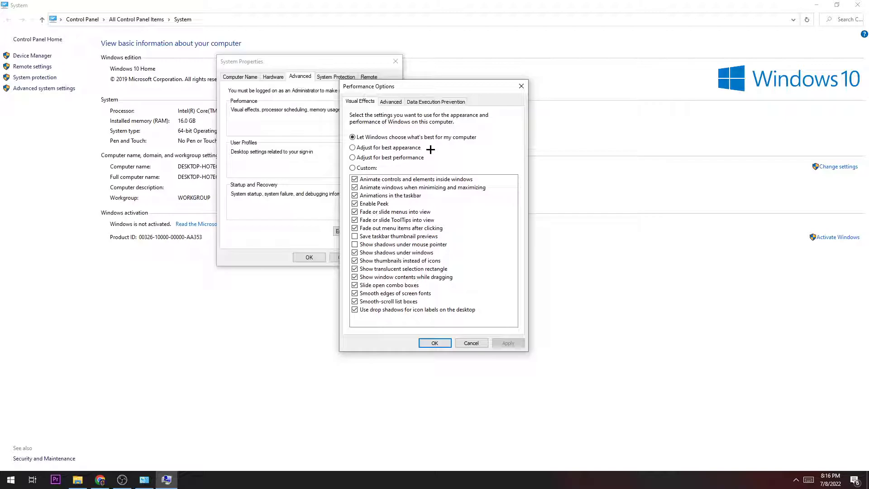
pyautogui.moveTo(410, 154)
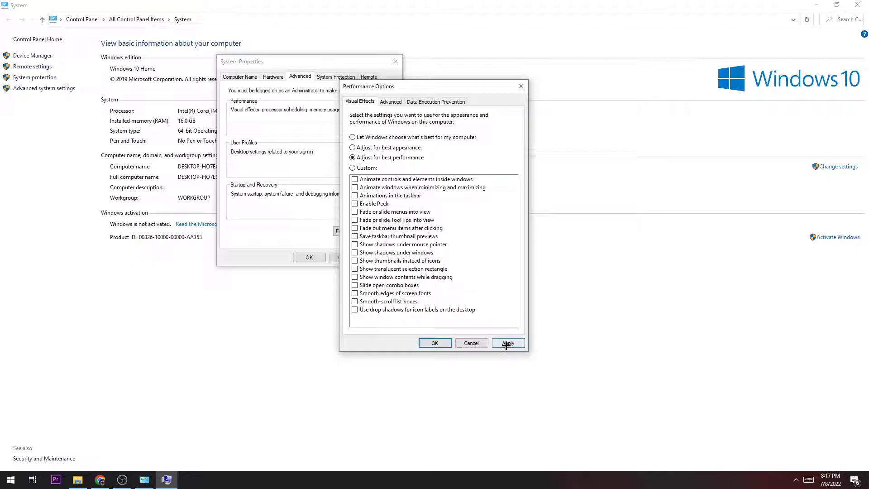
pyautogui.click(508, 343)
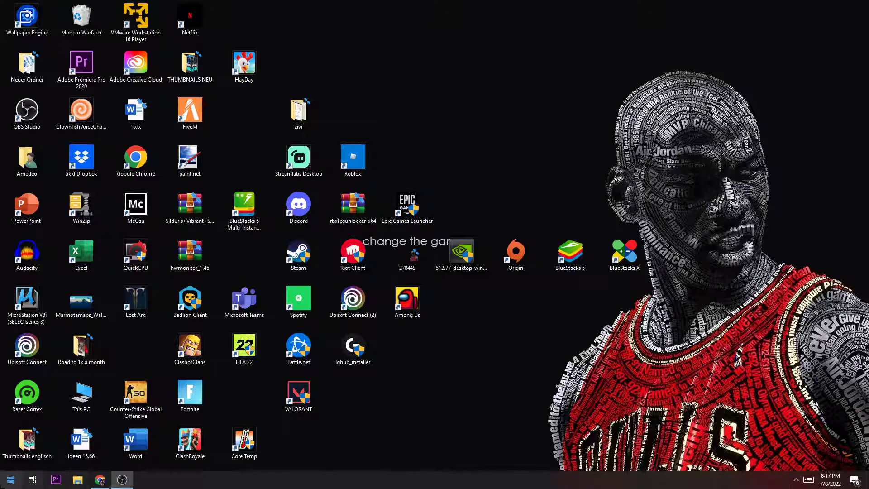
# Open the System Display page to review 100% scale and 1920 × 1080 resolution.
pyautogui.click(10, 478)
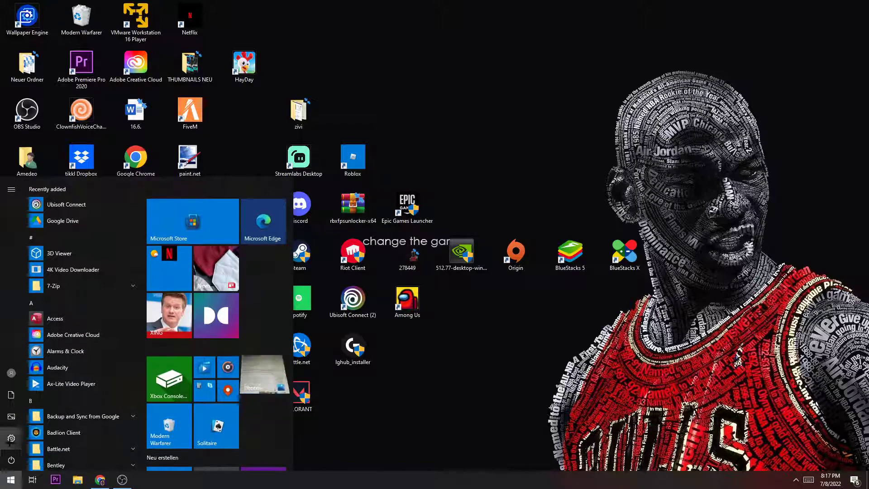
pyautogui.click(10, 438)
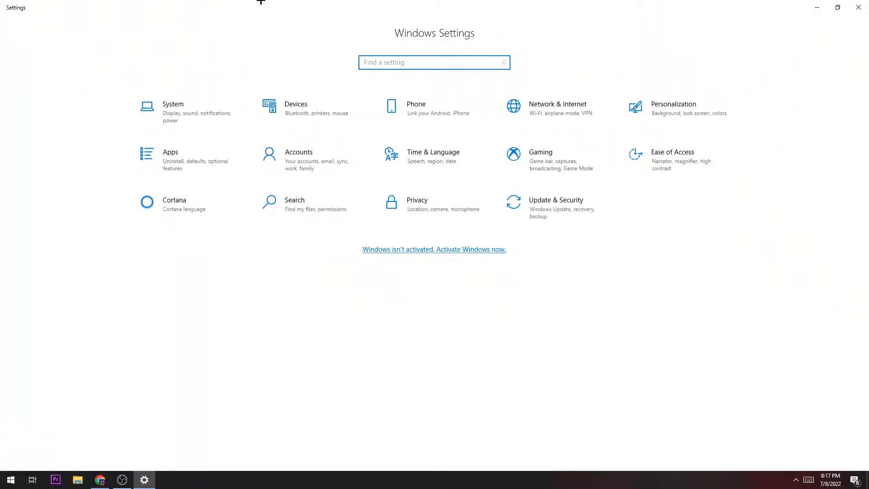
pyautogui.moveTo(192, 119)
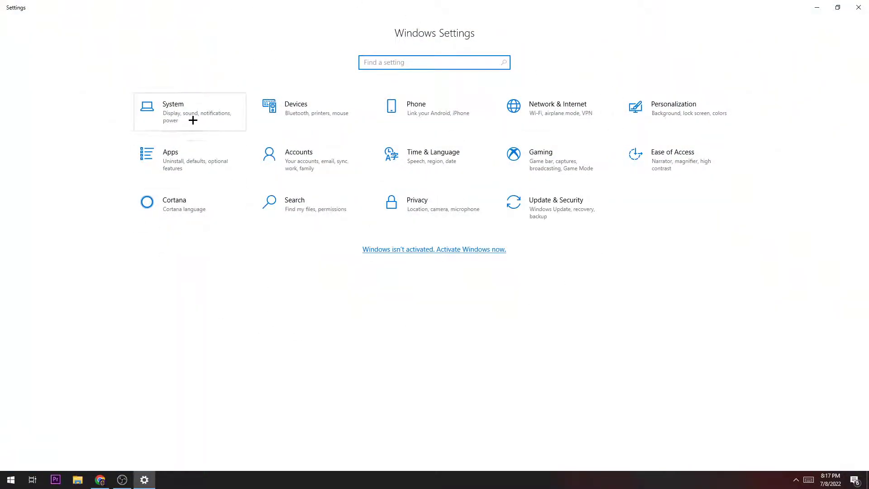
pyautogui.click(173, 104)
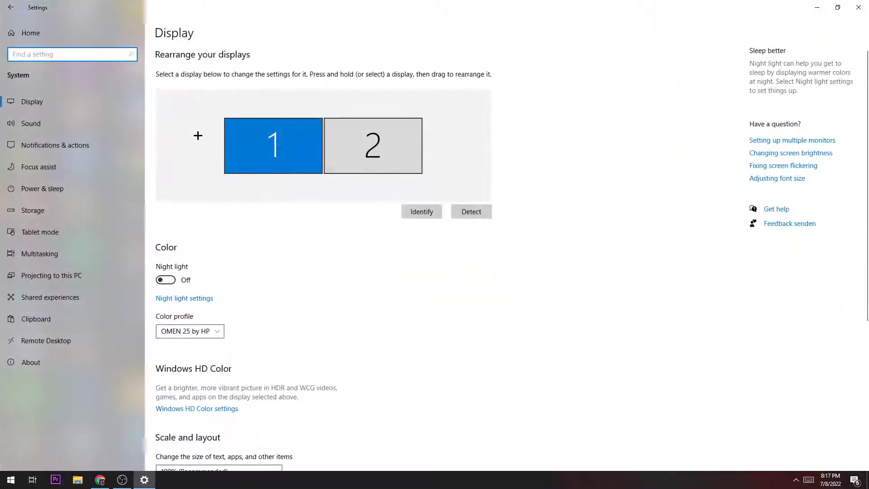
pyautogui.moveTo(352, 50)
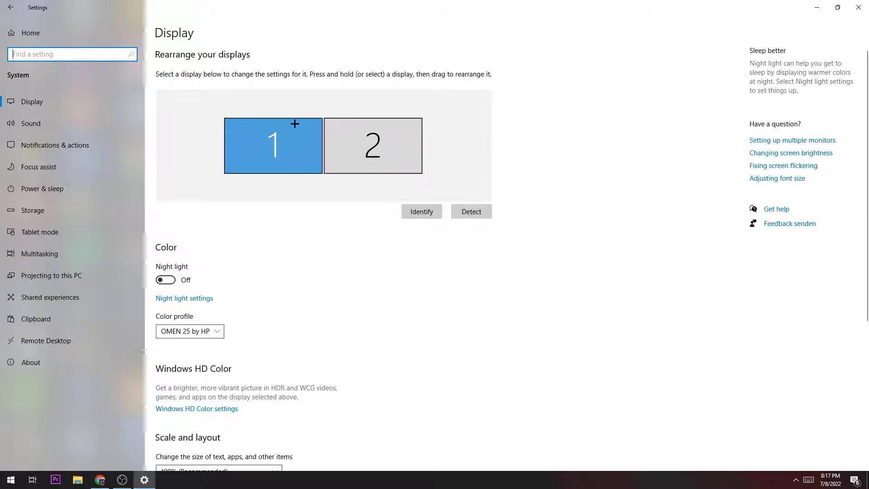
pyautogui.scroll(-3)
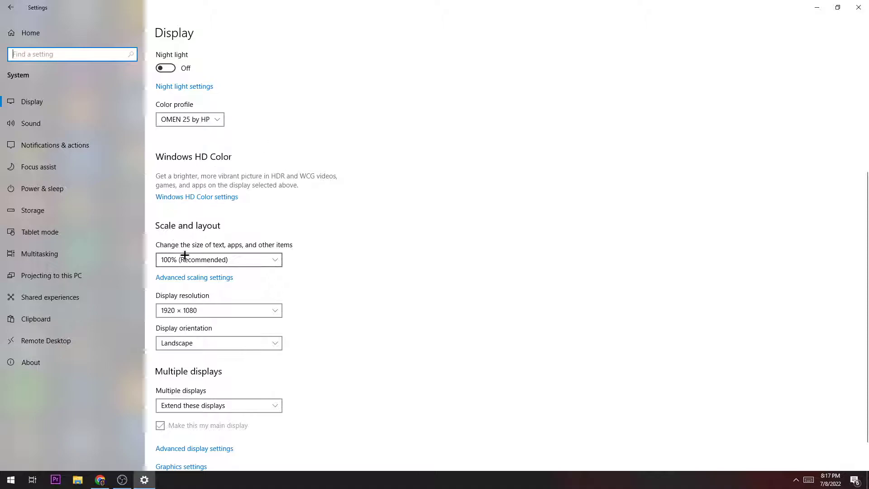
pyautogui.moveTo(363, 185)
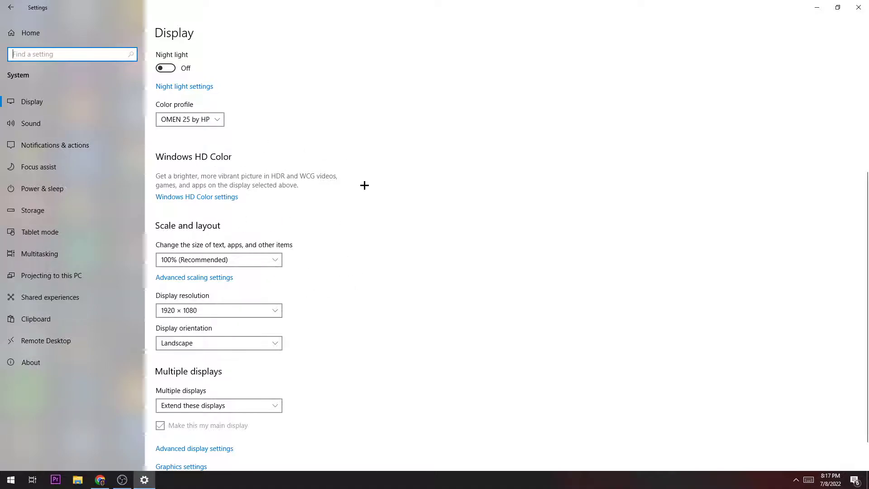
pyautogui.moveTo(260, 251)
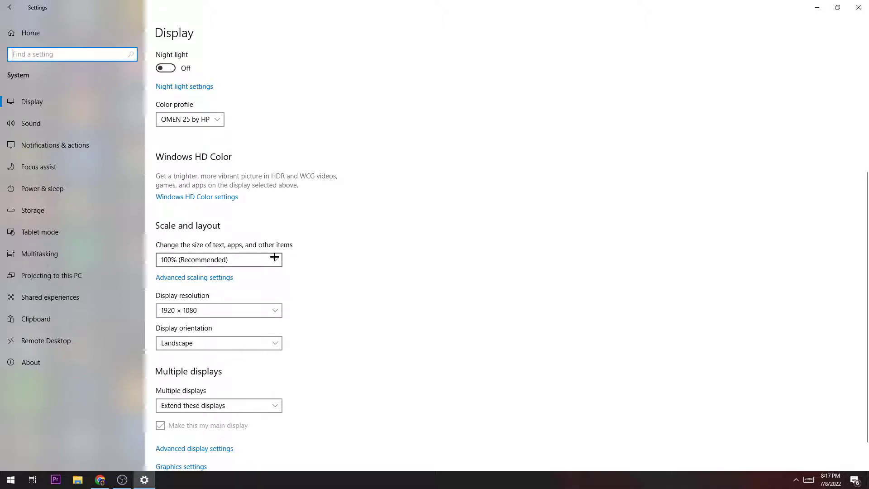
pyautogui.moveTo(337, 297)
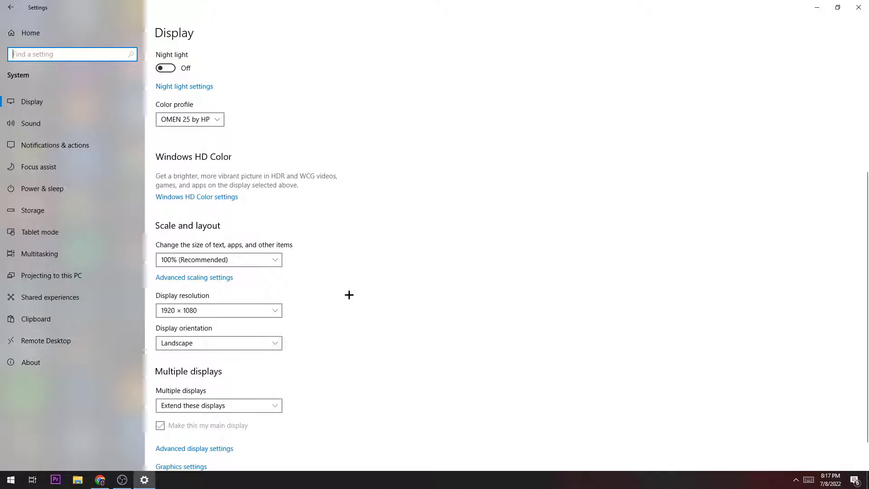
pyautogui.moveTo(71, 137)
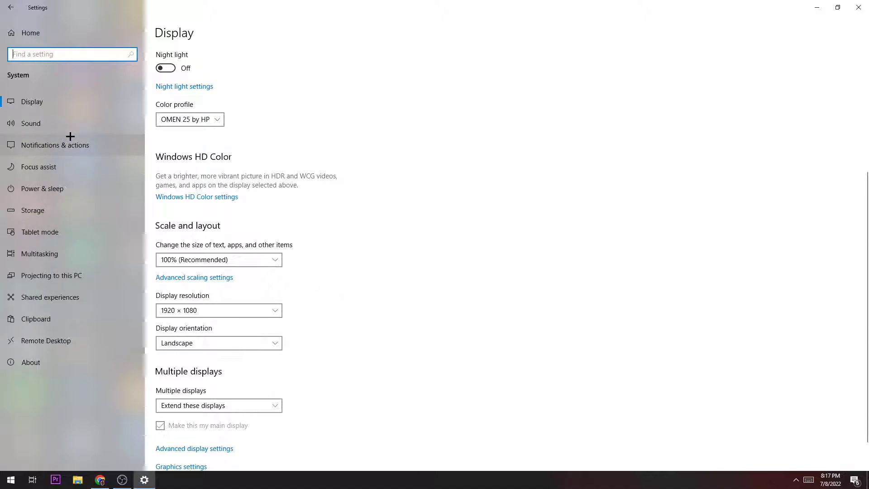
# Open Notifications & actions to confirm Get notifications is Off.
pyautogui.click(55, 145)
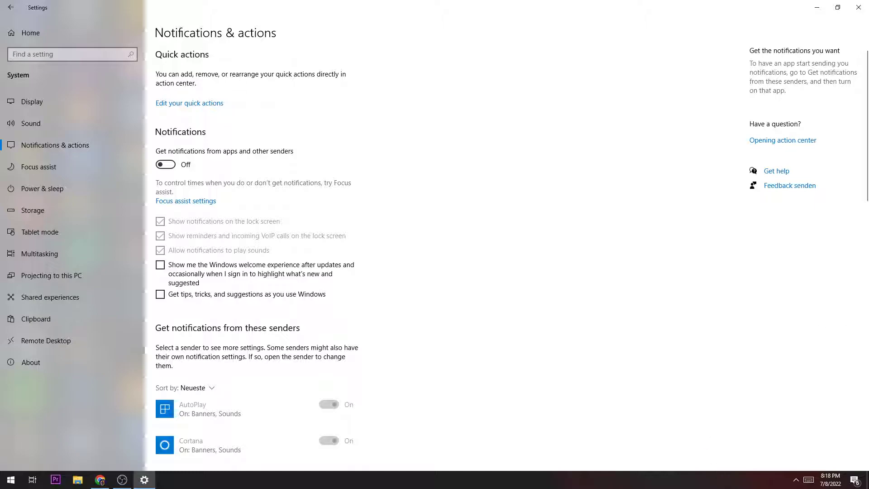
pyautogui.moveTo(706, 425)
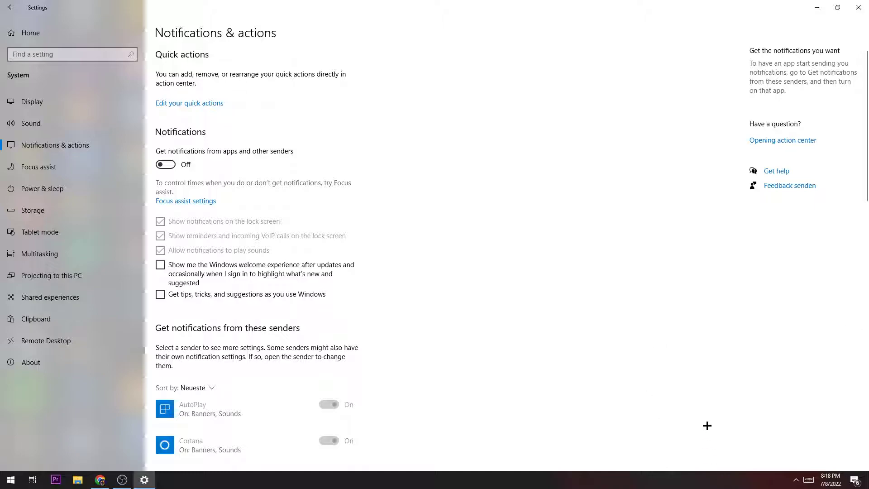
pyautogui.moveTo(684, 403)
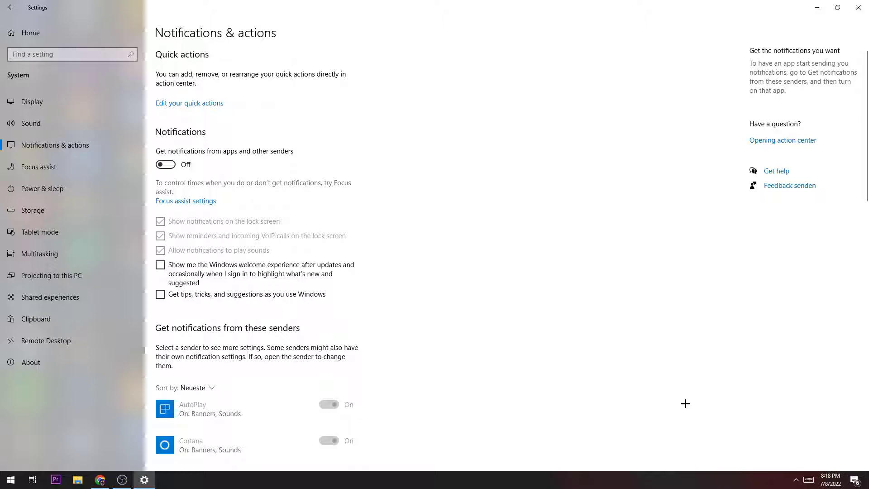
pyautogui.moveTo(703, 398)
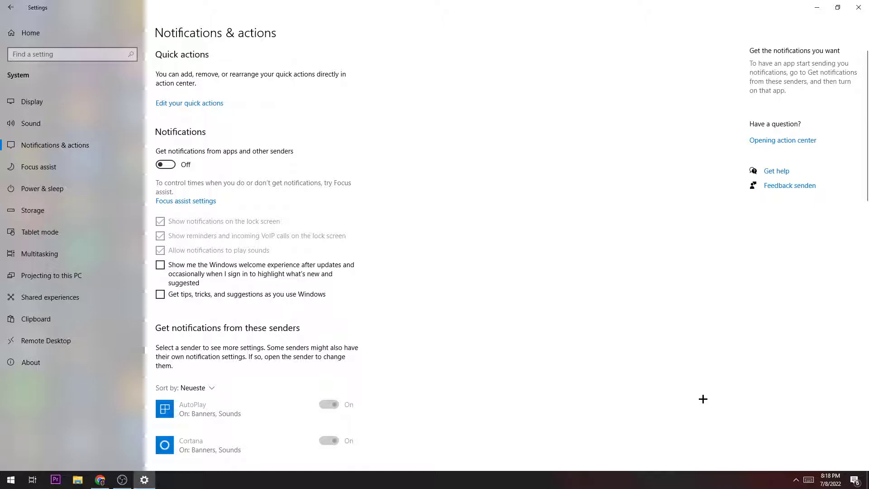
pyautogui.click(41, 188)
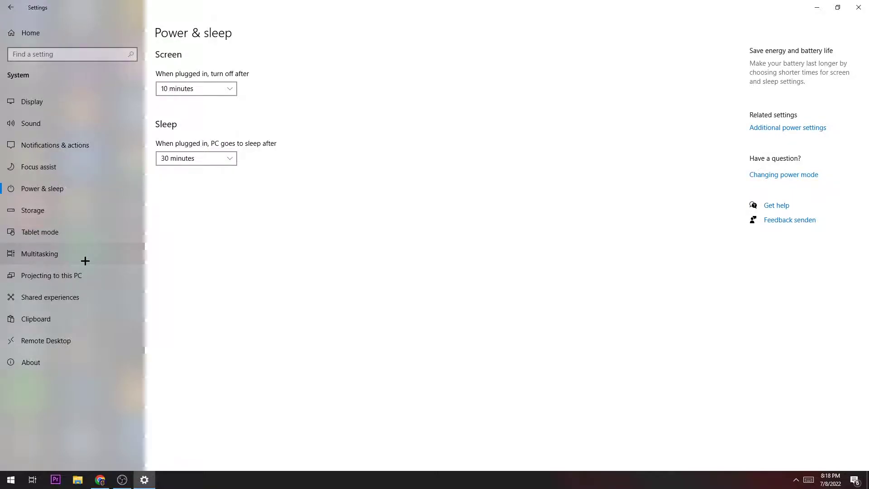
pyautogui.moveTo(277, 135)
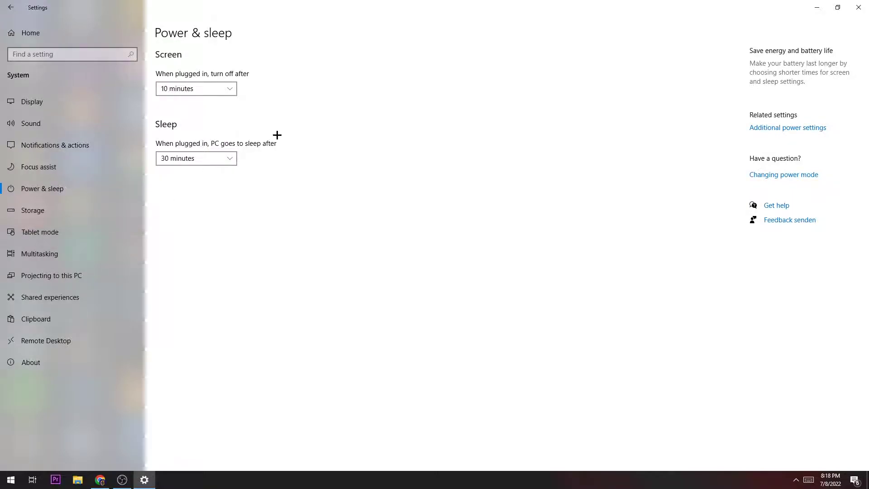
pyautogui.moveTo(346, 102)
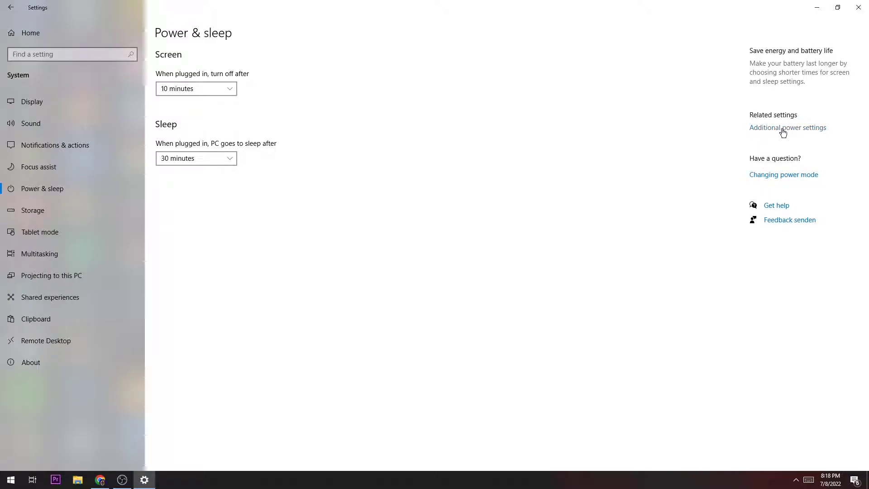
pyautogui.click(787, 127)
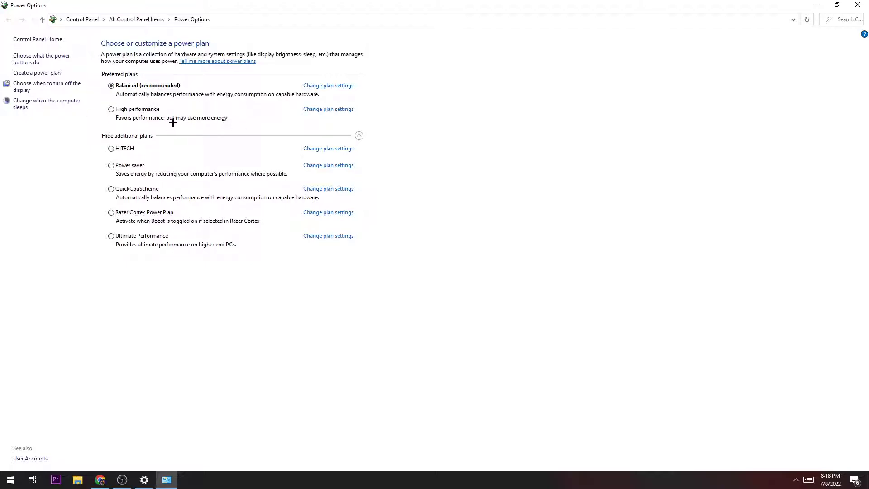
pyautogui.moveTo(90, 40)
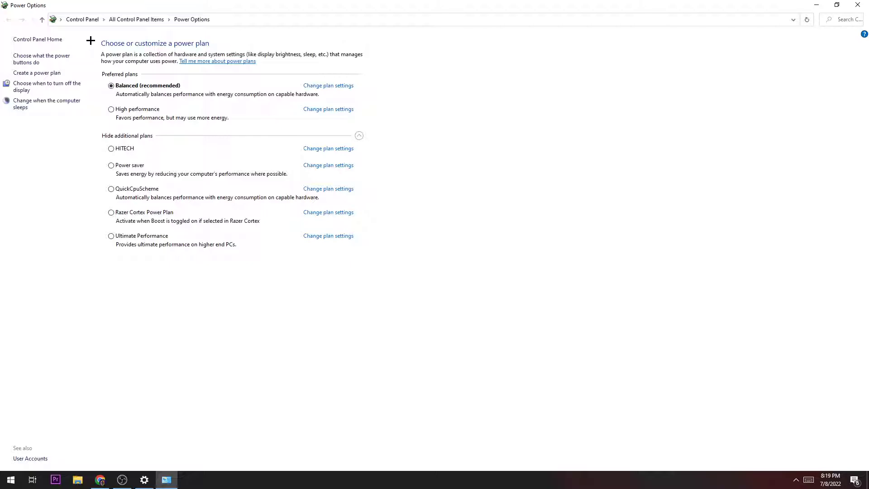
pyautogui.moveTo(176, 99)
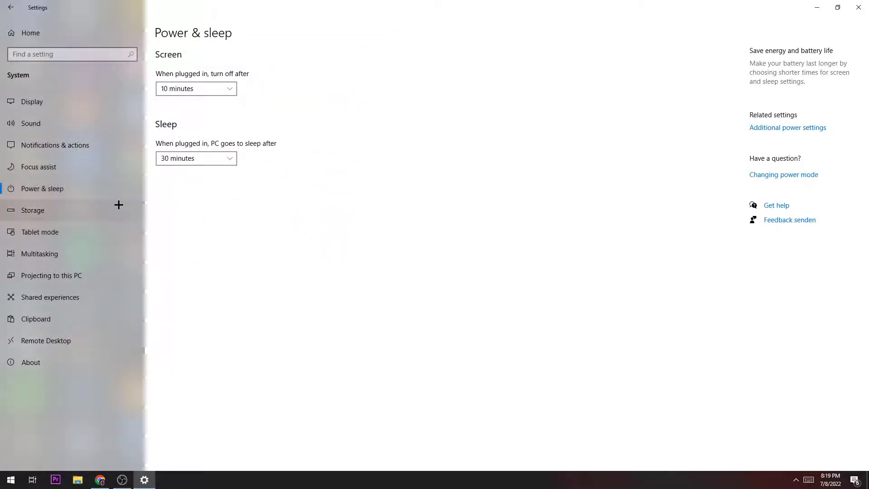
# Review Storage Sense (on, weekly, deleting temporary files), then return to Settings home.
pyautogui.click(33, 210)
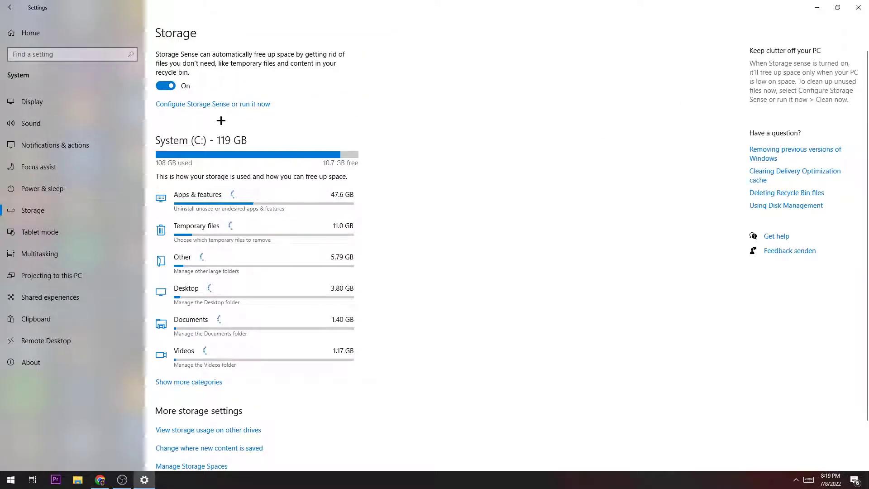
pyautogui.click(212, 103)
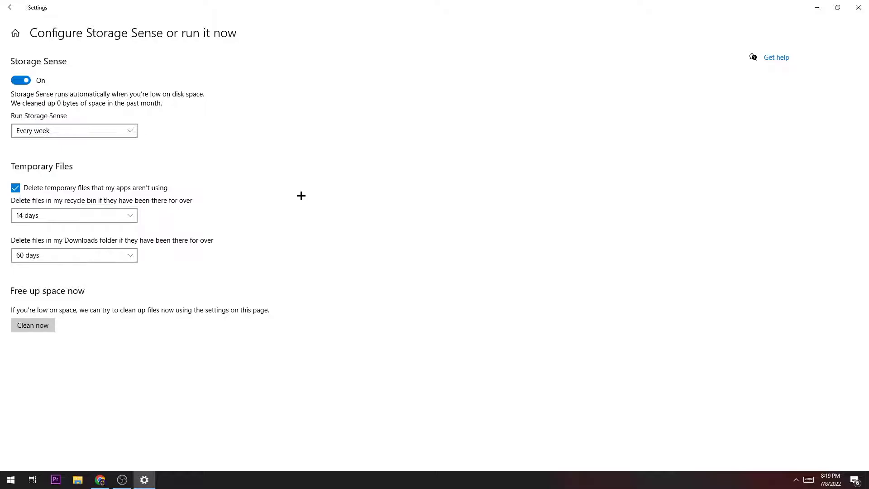
pyautogui.moveTo(44, 277)
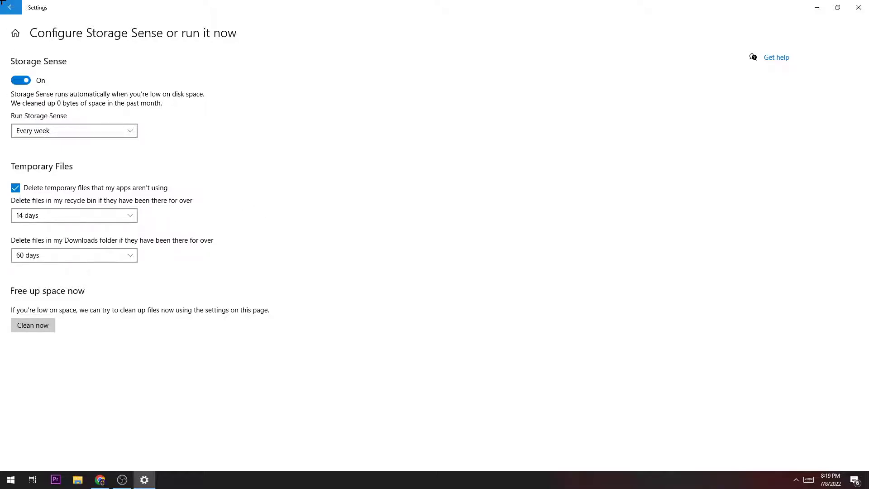
pyautogui.click(11, 8)
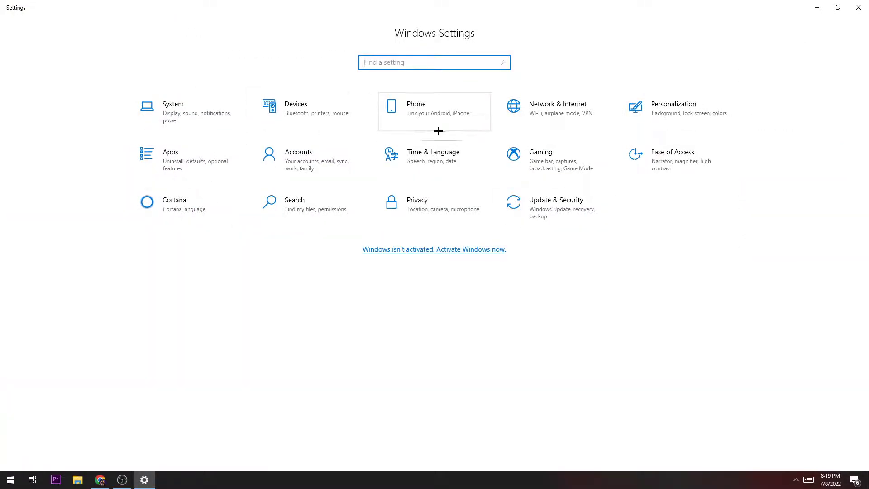
pyautogui.moveTo(554, 148)
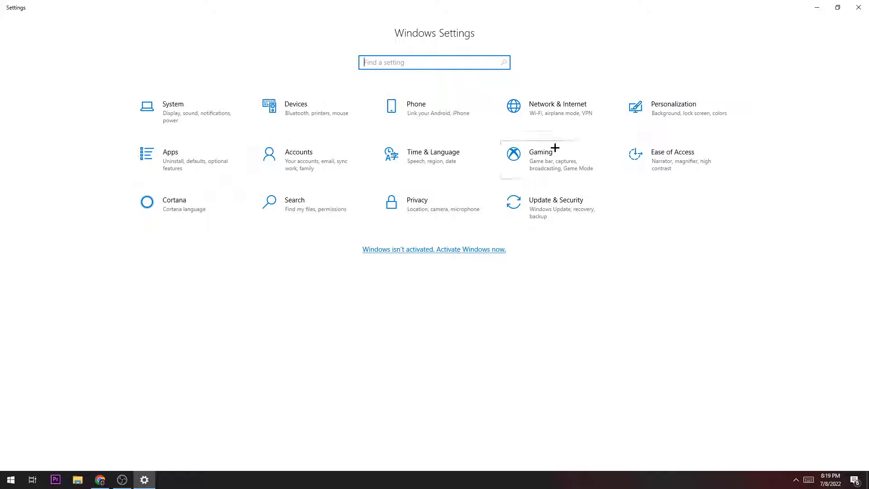
# Confirm Game bar is Off and open Captures, showing background and audio recording off.
pyautogui.click(540, 155)
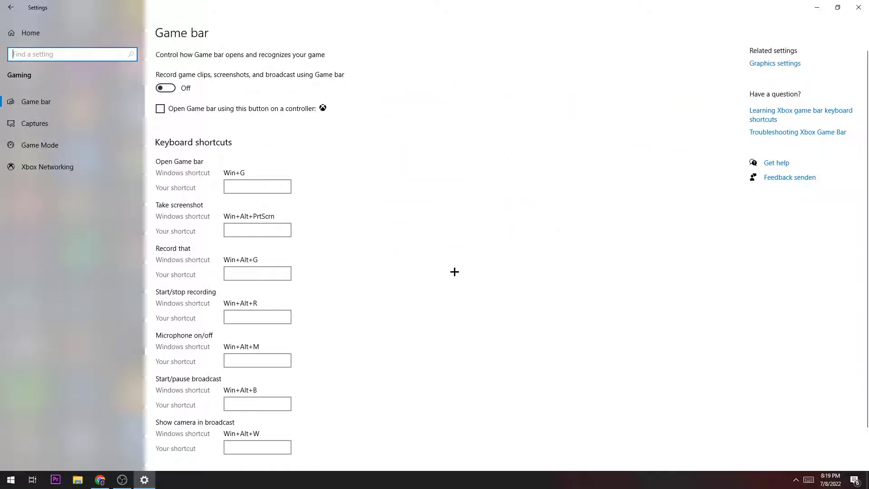
pyautogui.moveTo(181, 44)
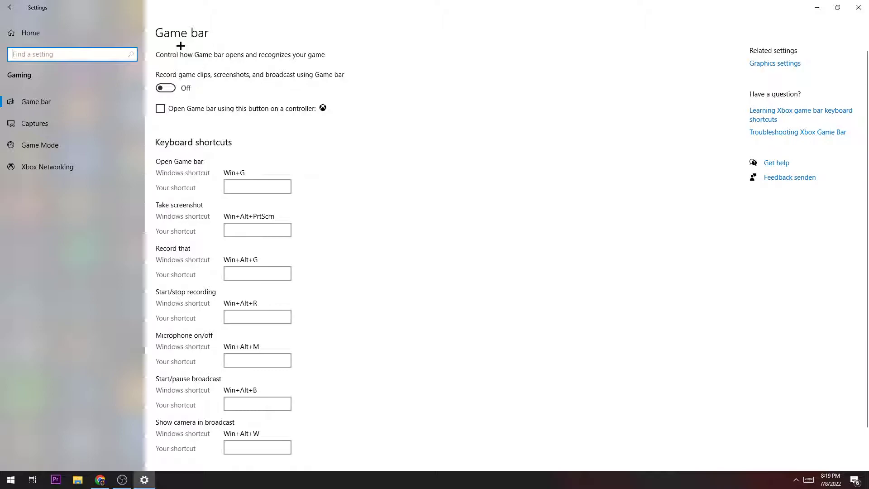
pyautogui.moveTo(191, 31)
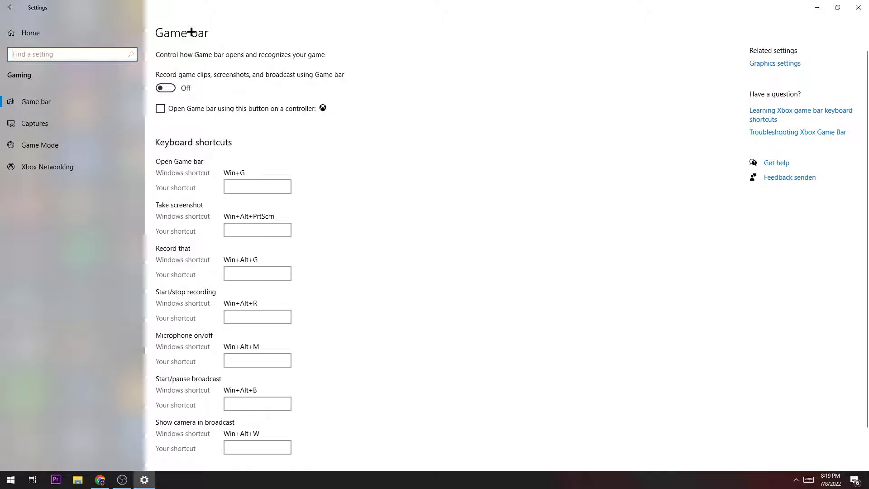
pyautogui.click(34, 123)
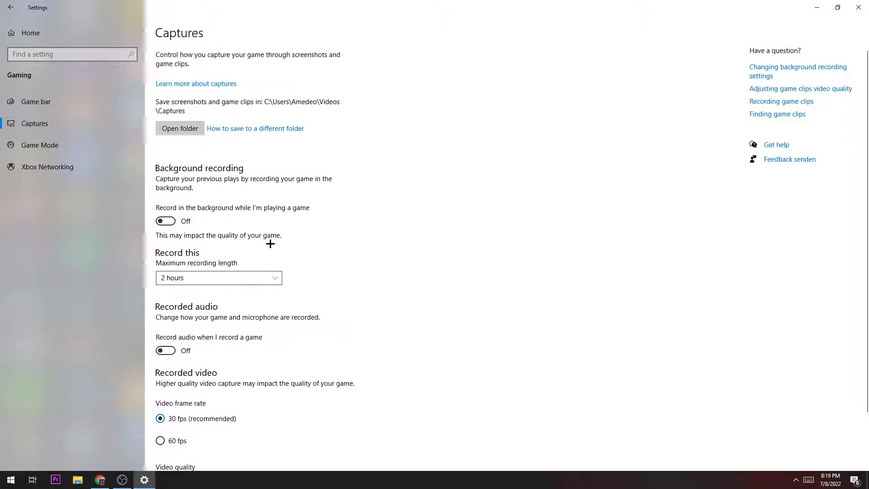
pyautogui.moveTo(354, 119)
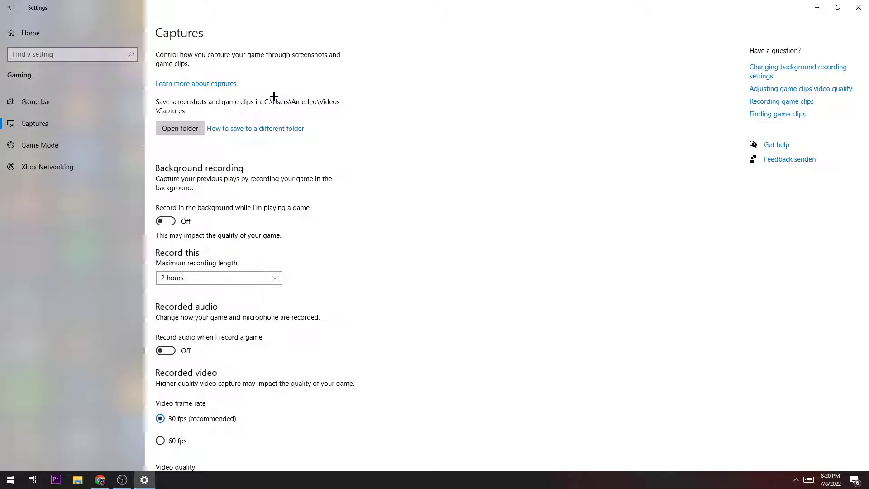
pyautogui.moveTo(274, 89)
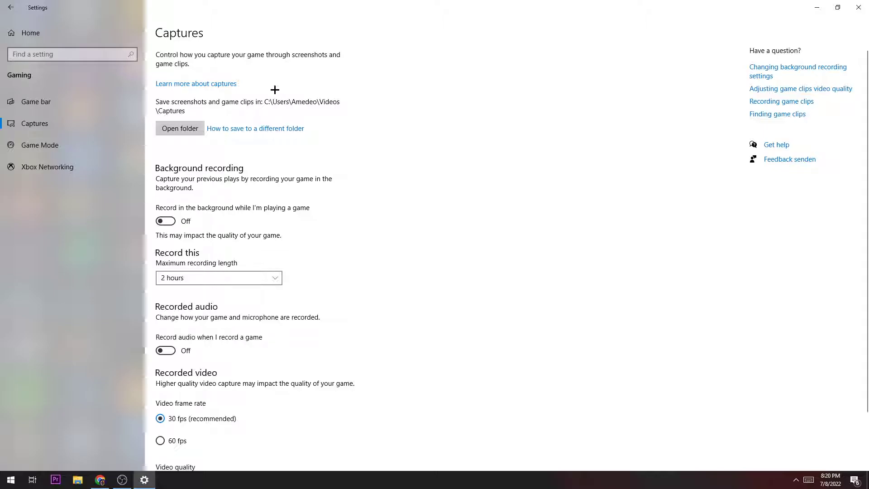
pyautogui.click(40, 145)
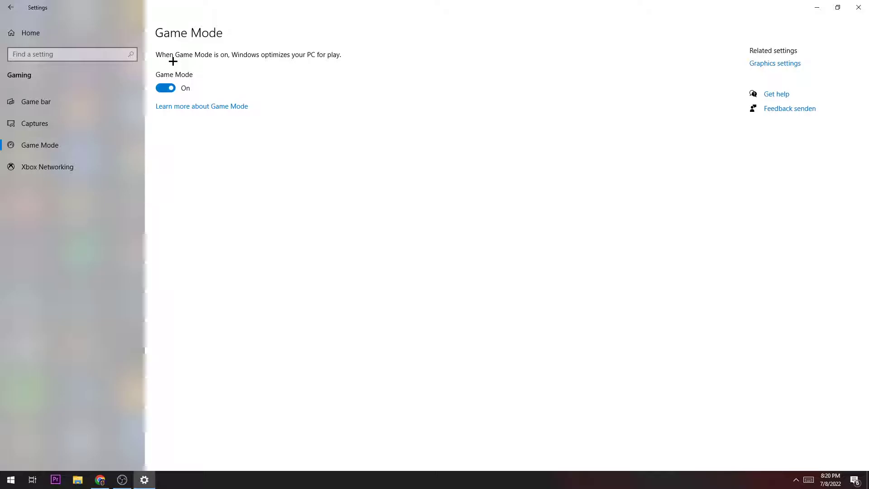
pyautogui.moveTo(106, 35)
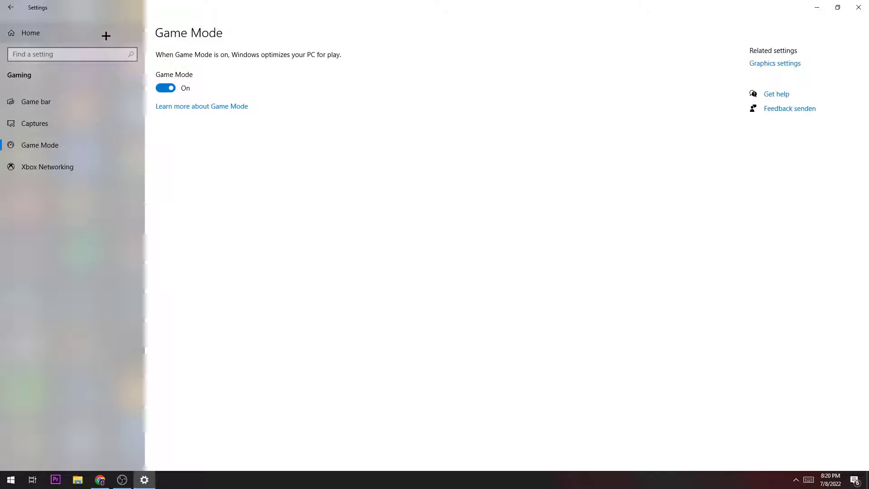
# Return to Settings home and open Update & Security after confirming Game Mode is on.
pyautogui.click(10, 7)
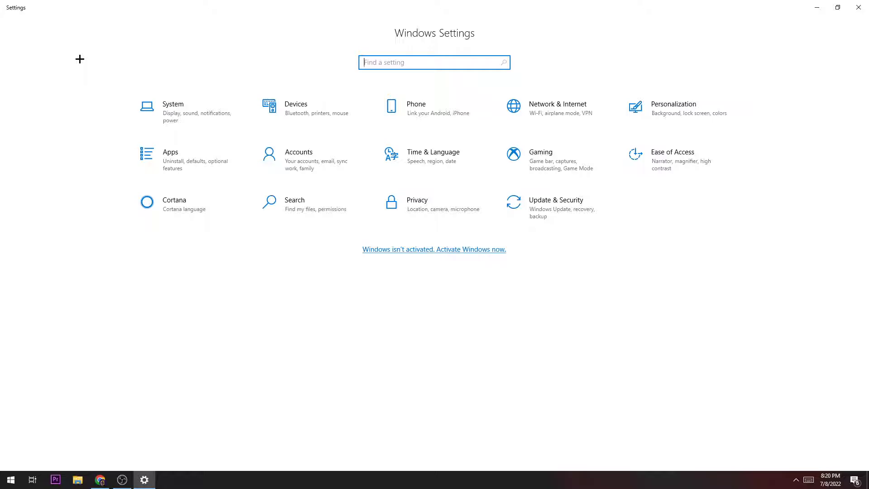
pyautogui.moveTo(556, 207)
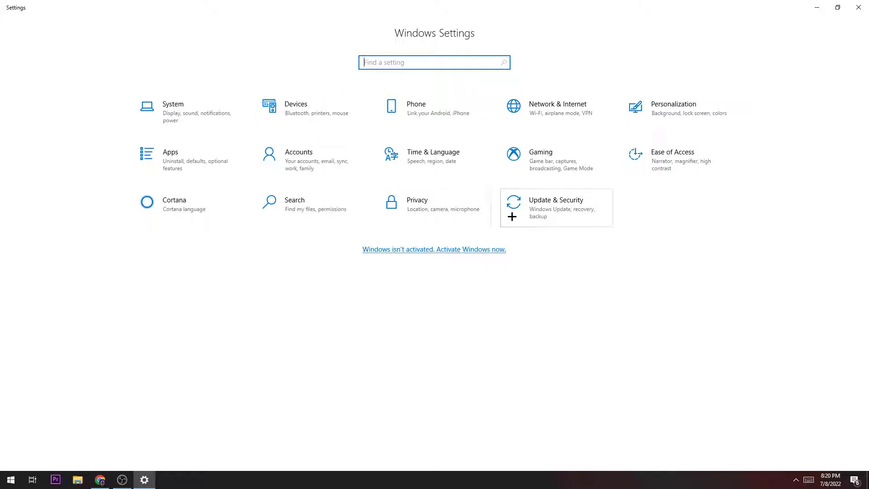
pyautogui.click(555, 207)
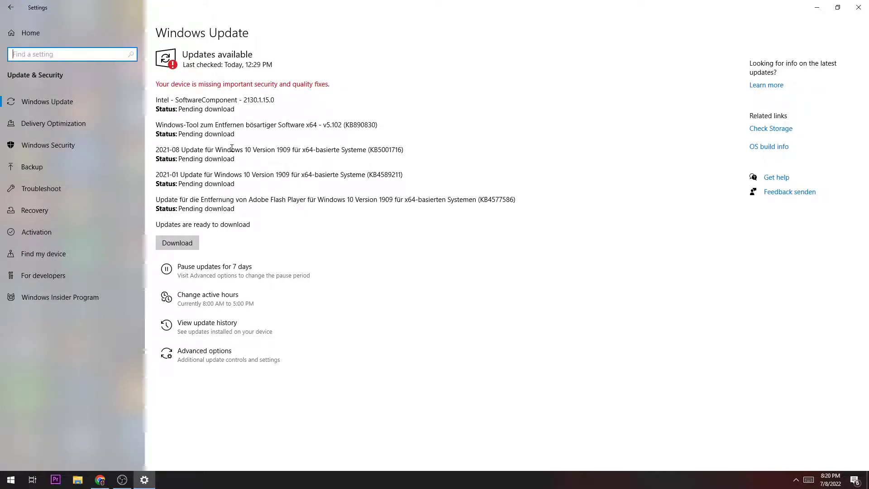
pyautogui.moveTo(342, 113)
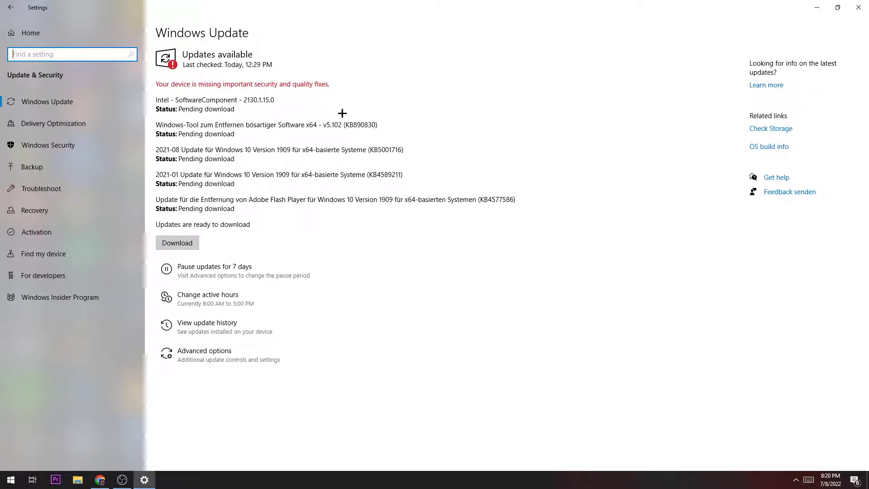
pyautogui.moveTo(507, 51)
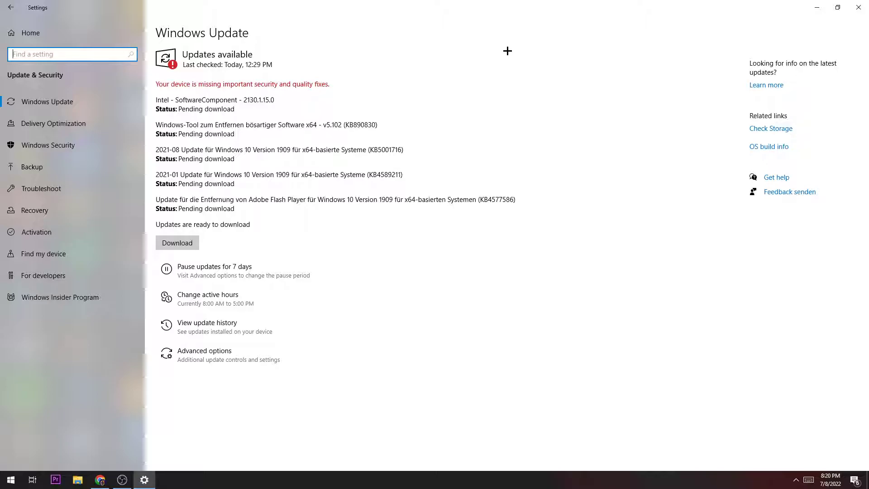
pyautogui.moveTo(858, 7)
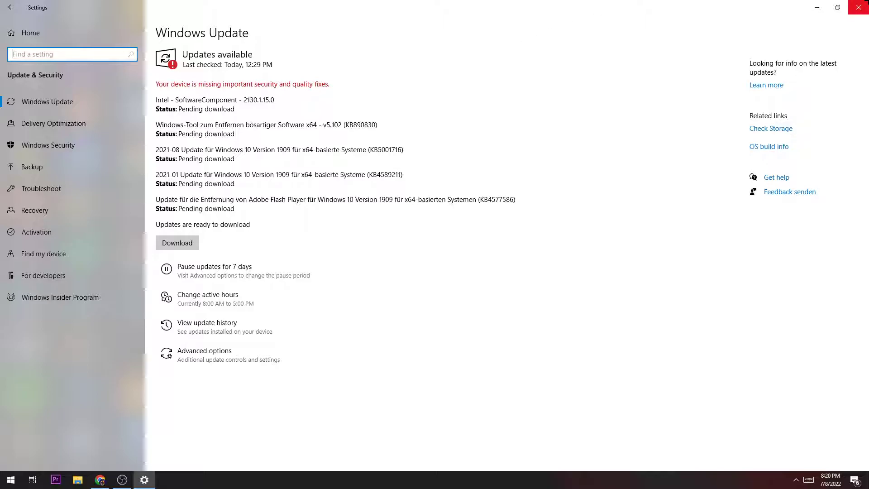
# Close Settings after reviewing pending updates and maximize Task Manager.
pyautogui.click(858, 7)
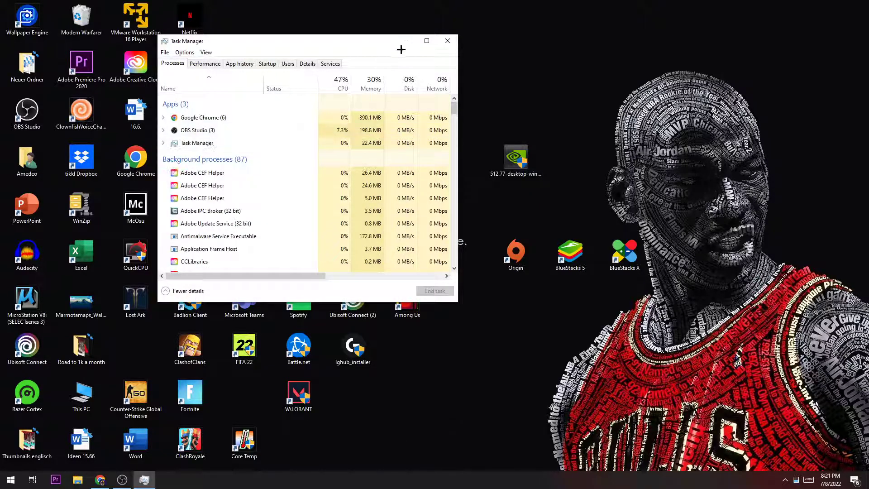
pyautogui.click(426, 40)
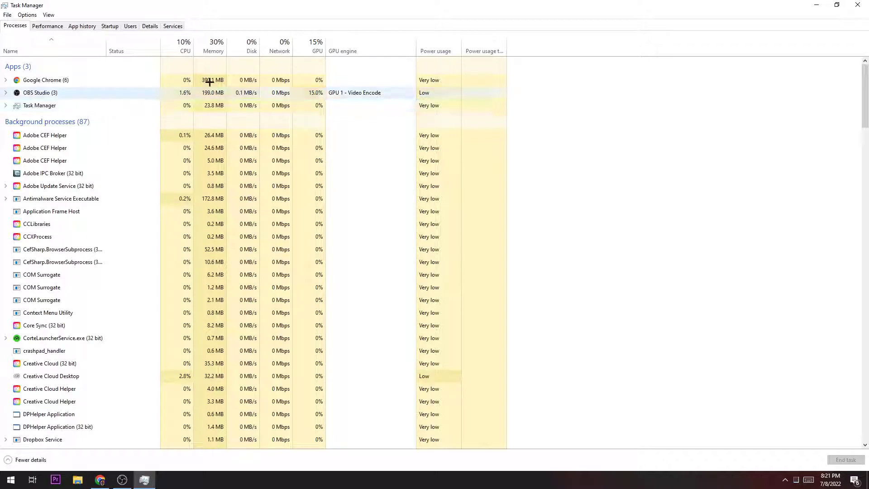
# Show Task Manager's Startup tab listing apps with status and startup impact.
pyautogui.click(110, 27)
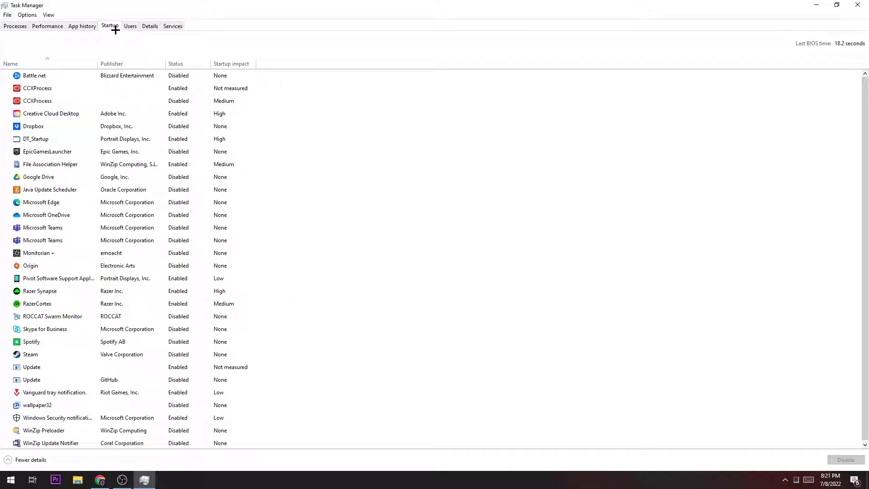